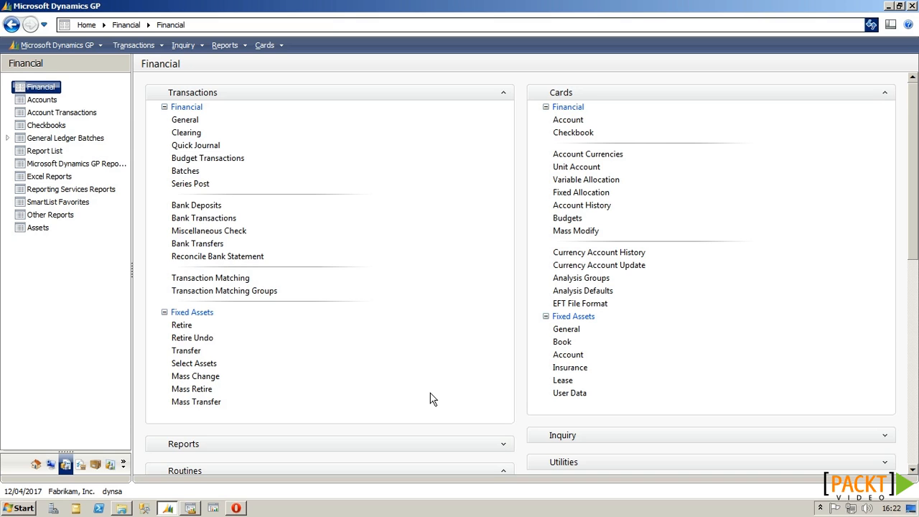
{"action": "mouse_move", "coordinate": [585, 96]}
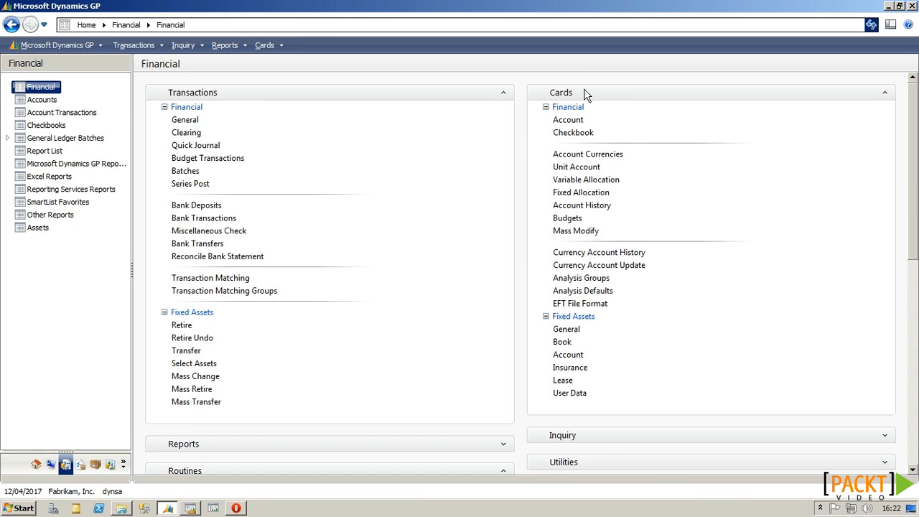
Open Mass Modify Chart of Accounts from the Financial home page Cards list
{"action": "left_click", "coordinate": [575, 230]}
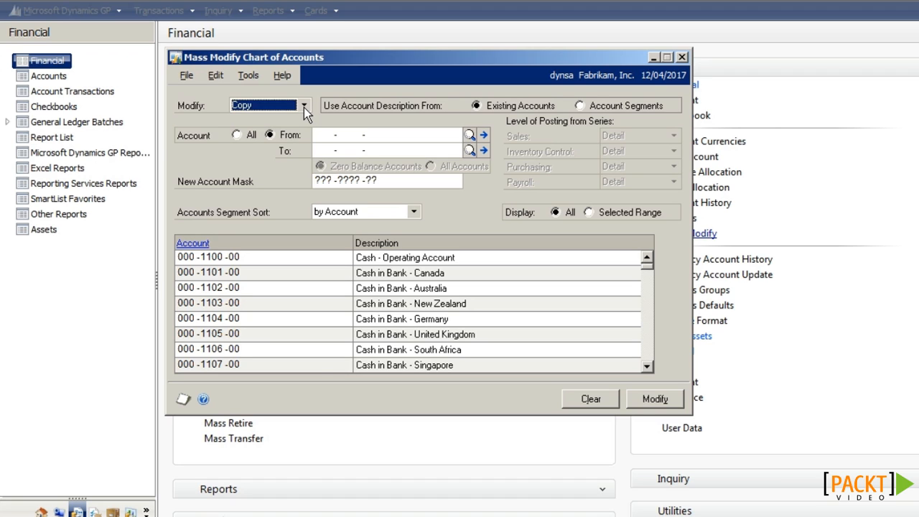
{"action": "left_click", "coordinate": [304, 105]}
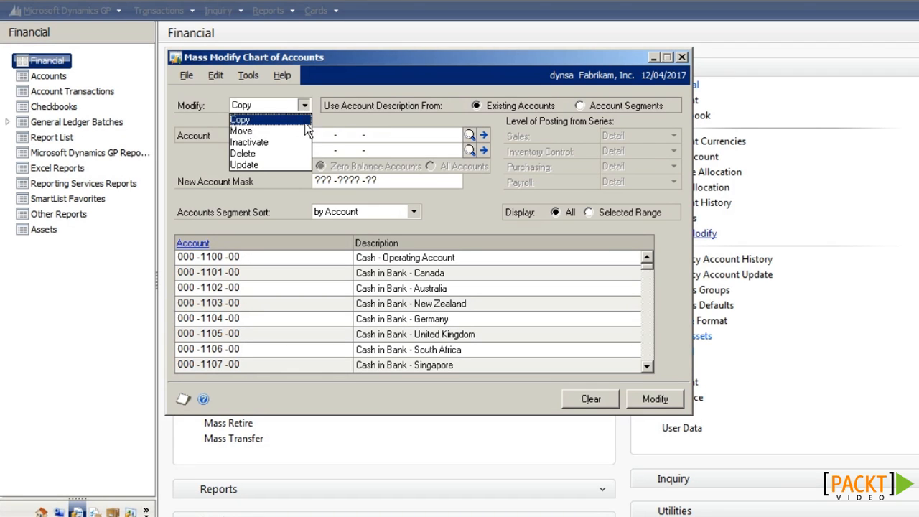
{"action": "mouse_move", "coordinate": [258, 130]}
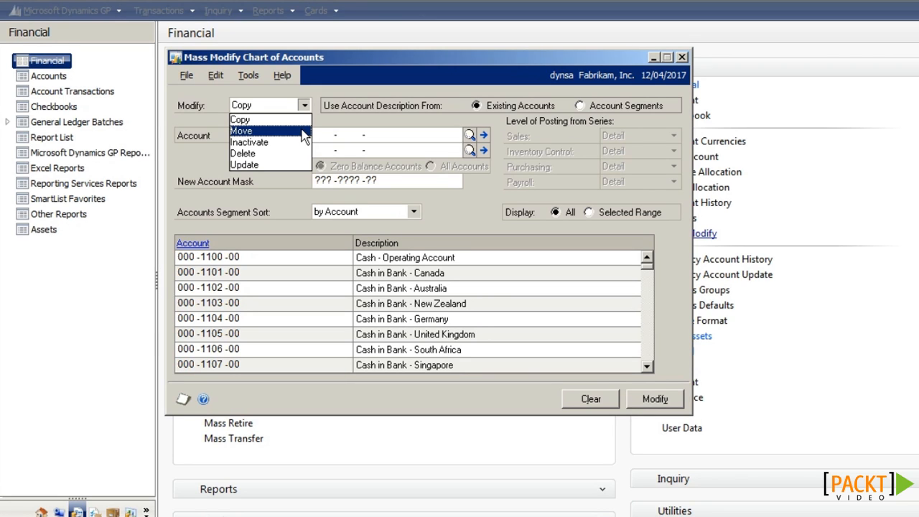
{"action": "mouse_move", "coordinate": [269, 141]}
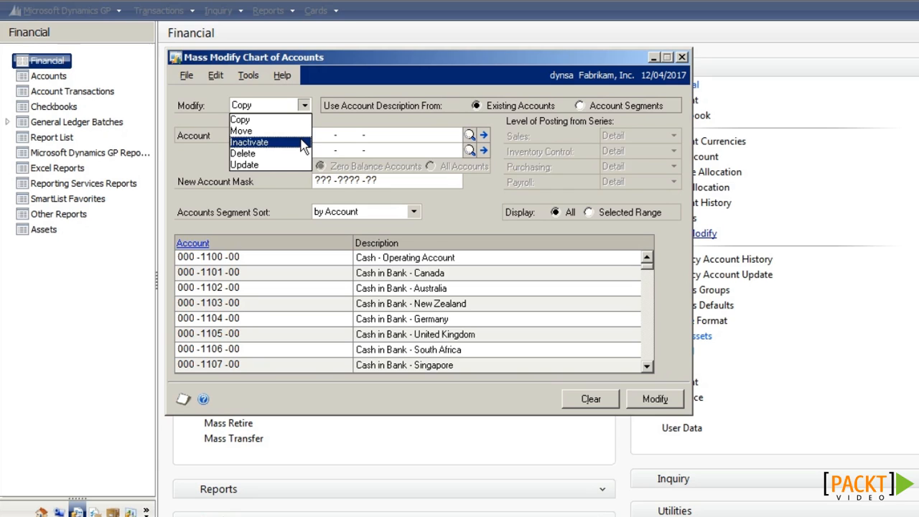
{"action": "mouse_move", "coordinate": [242, 153]}
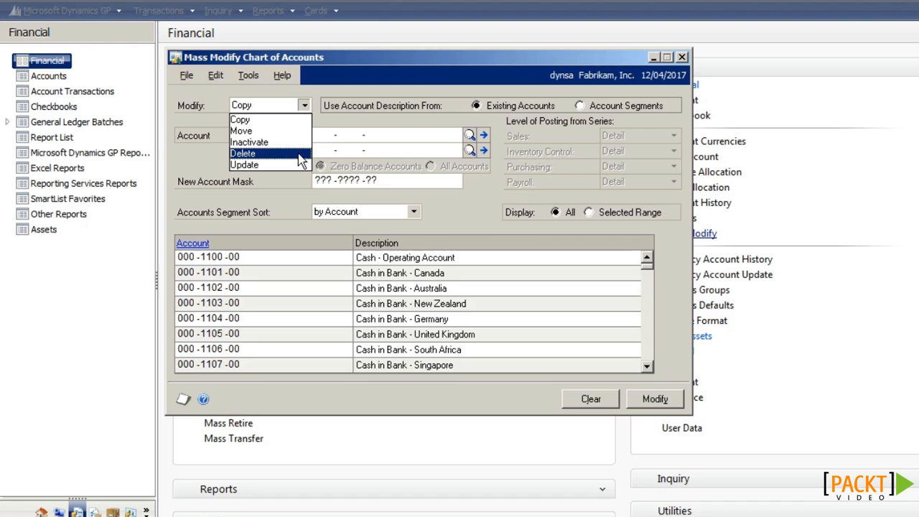
{"action": "left_click", "coordinate": [244, 164]}
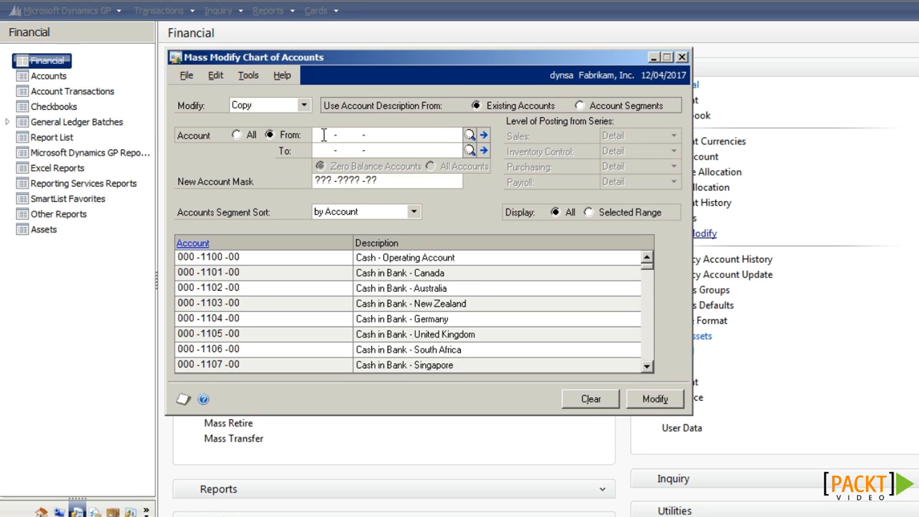
{"action": "mouse_move", "coordinate": [396, 212]}
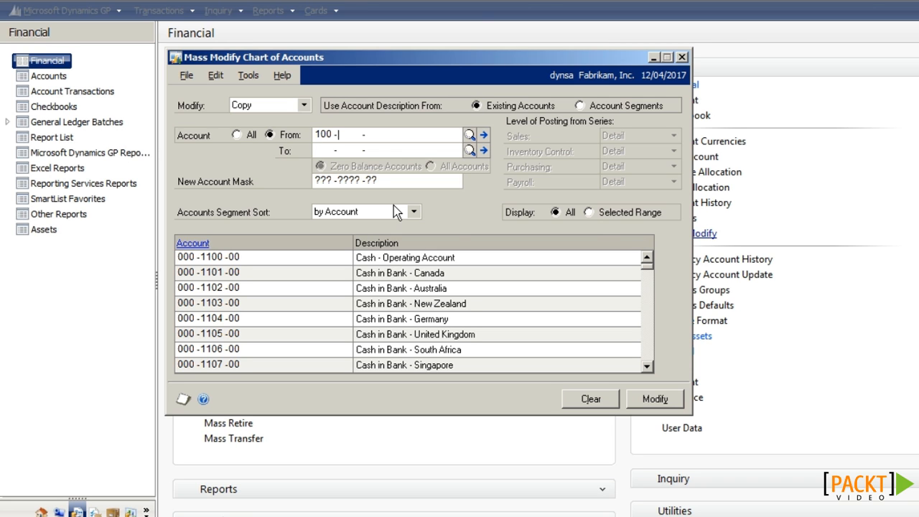
Pick 100-9030-00 as the range end and enter 800 as the new account mask
{"action": "left_click", "coordinate": [470, 134]}
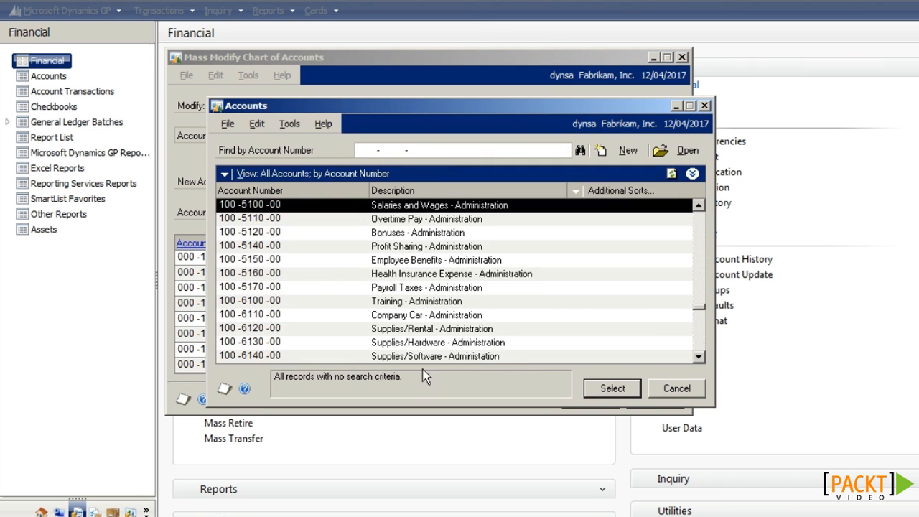
{"action": "scroll", "scroll_direction": "down", "scroll_amount": 3}
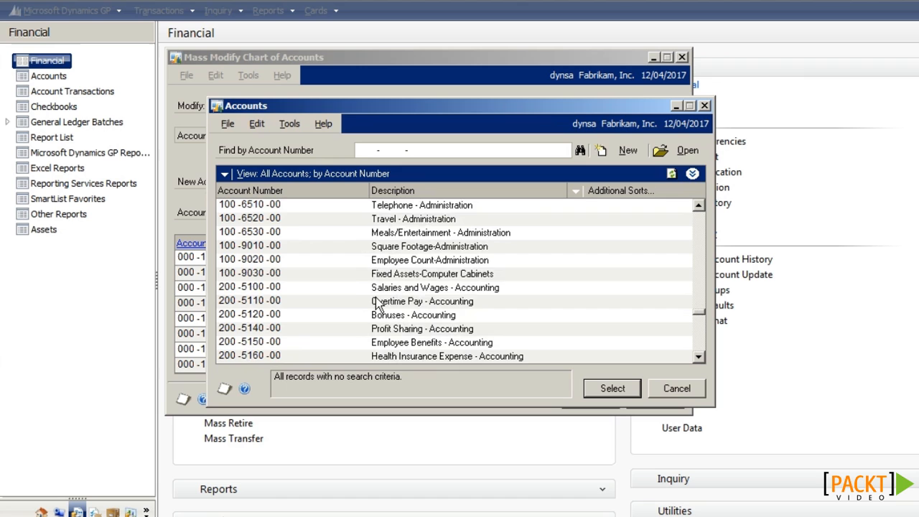
{"action": "left_click", "coordinate": [611, 388]}
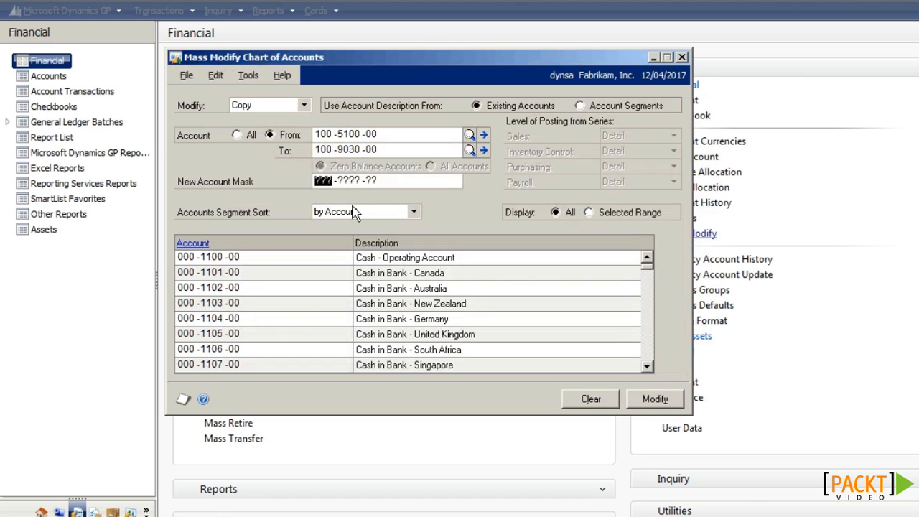
{"action": "type", "text": "80"}
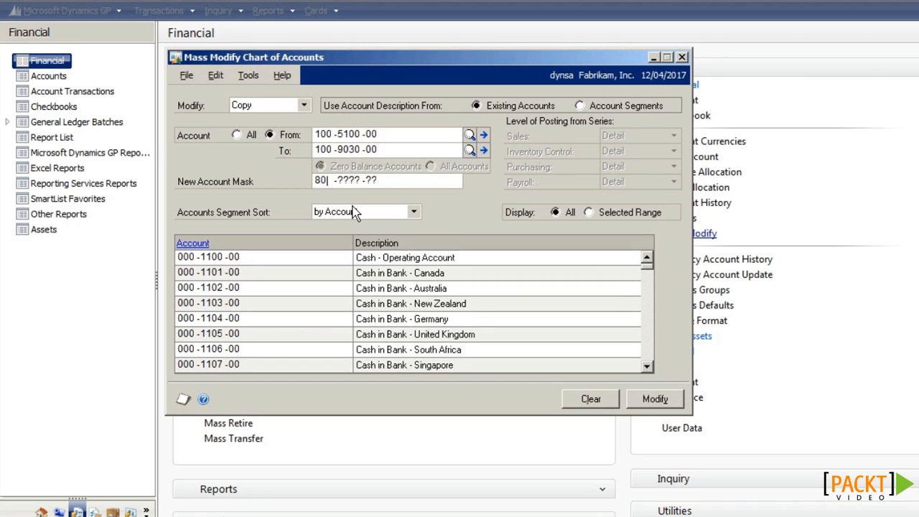
{"action": "type", "text": "0"}
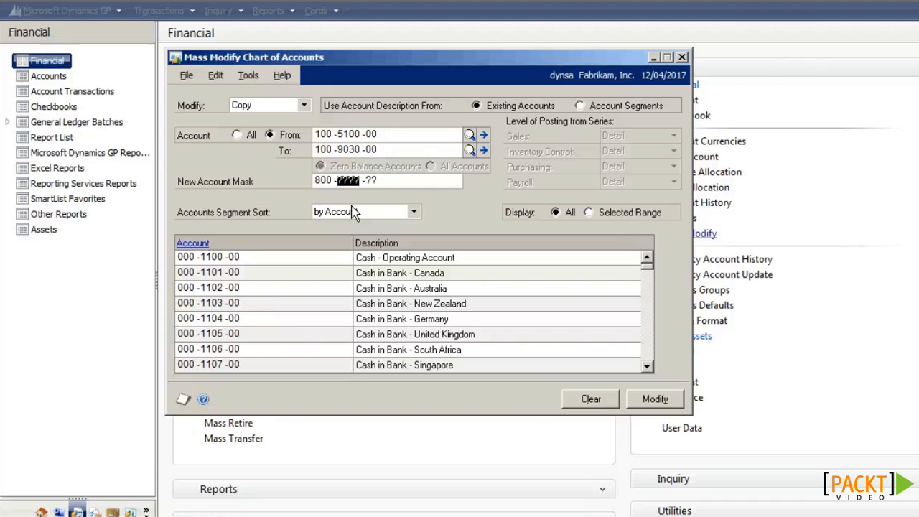
{"action": "mouse_move", "coordinate": [413, 118]}
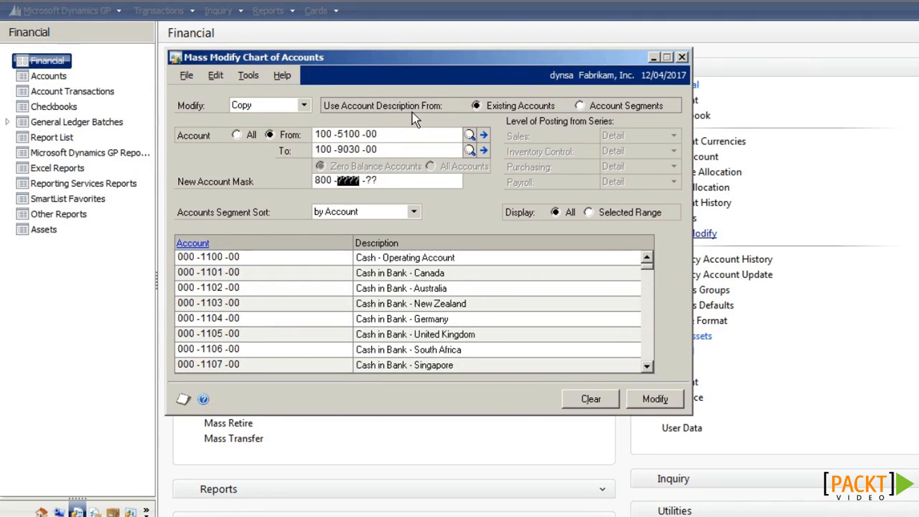
{"action": "mouse_move", "coordinate": [547, 115]}
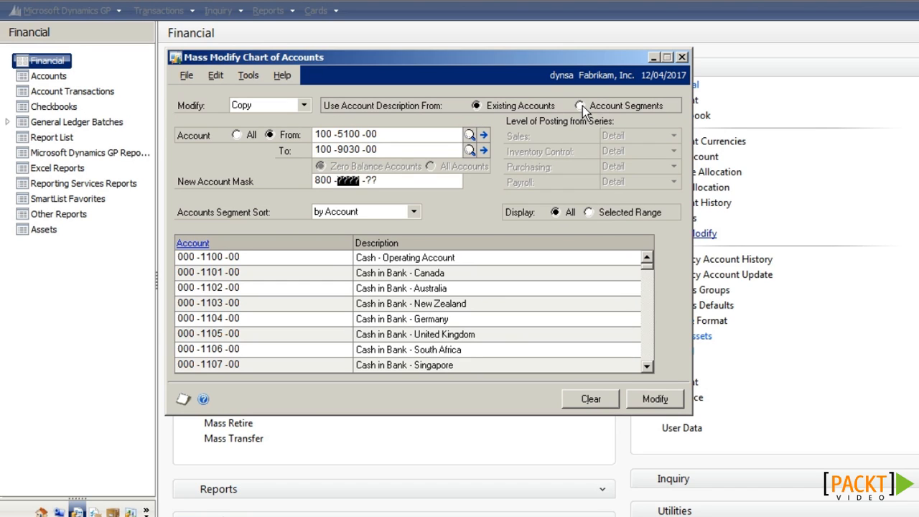
Choose Account Segments for new descriptions and dismiss the blank-description note
{"action": "left_click", "coordinate": [580, 105]}
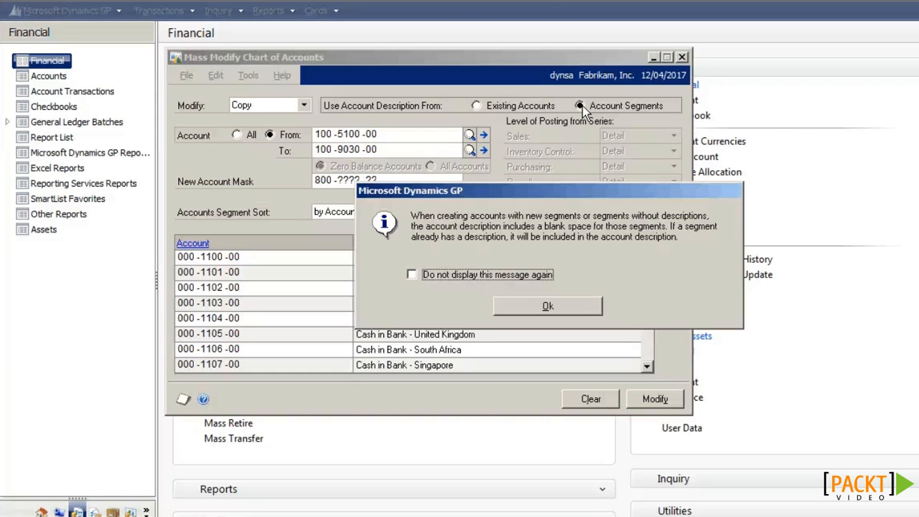
{"action": "left_click", "coordinate": [547, 306]}
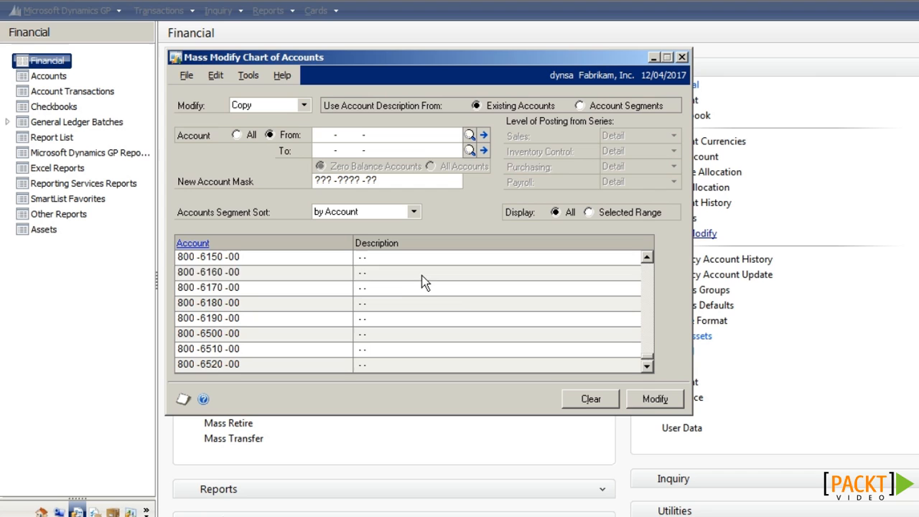
{"action": "left_click", "coordinate": [287, 272]}
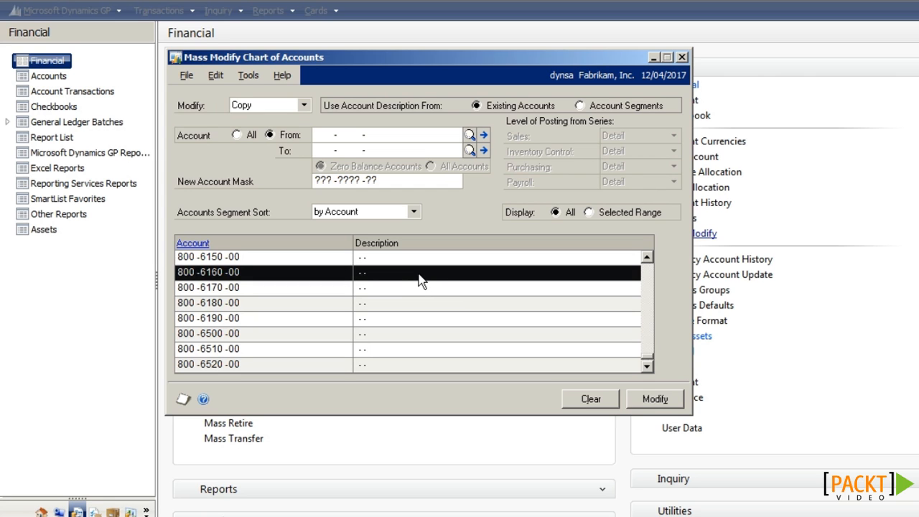
{"action": "double_click", "coordinate": [208, 271]}
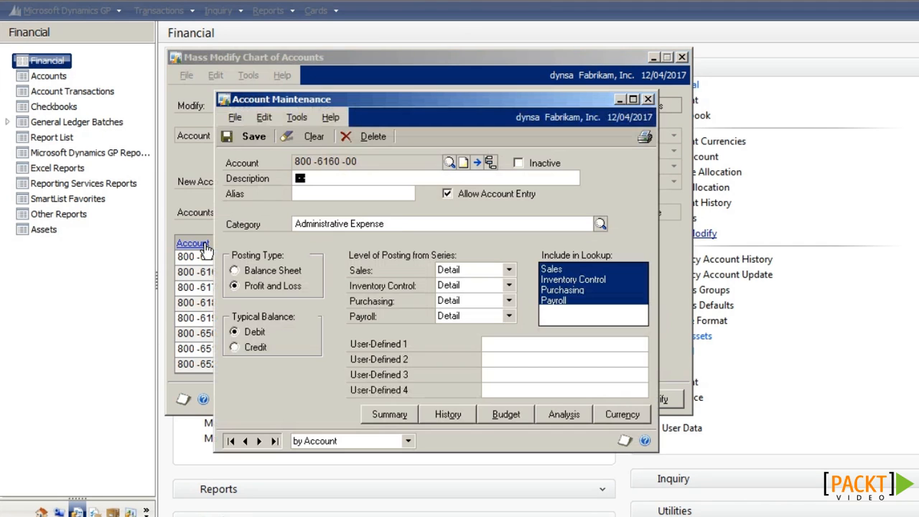
{"action": "mouse_move", "coordinate": [618, 155]}
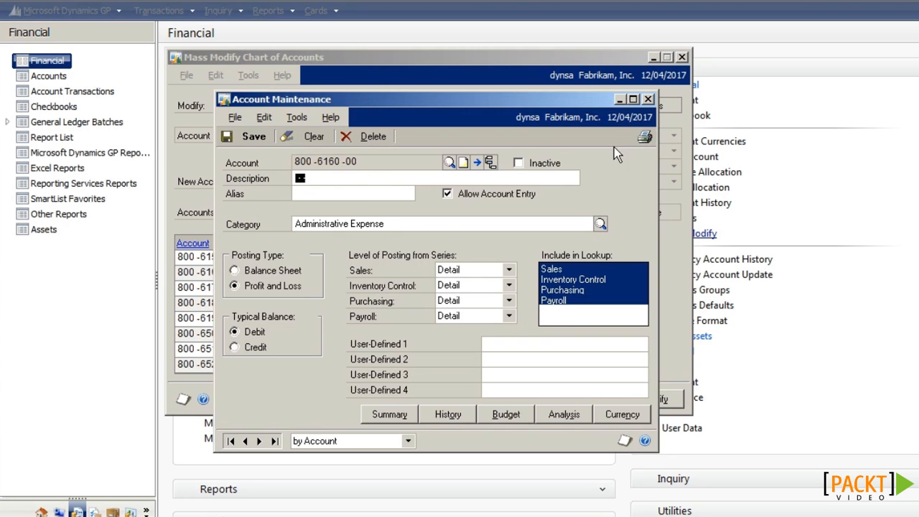
{"action": "left_click", "coordinate": [648, 99]}
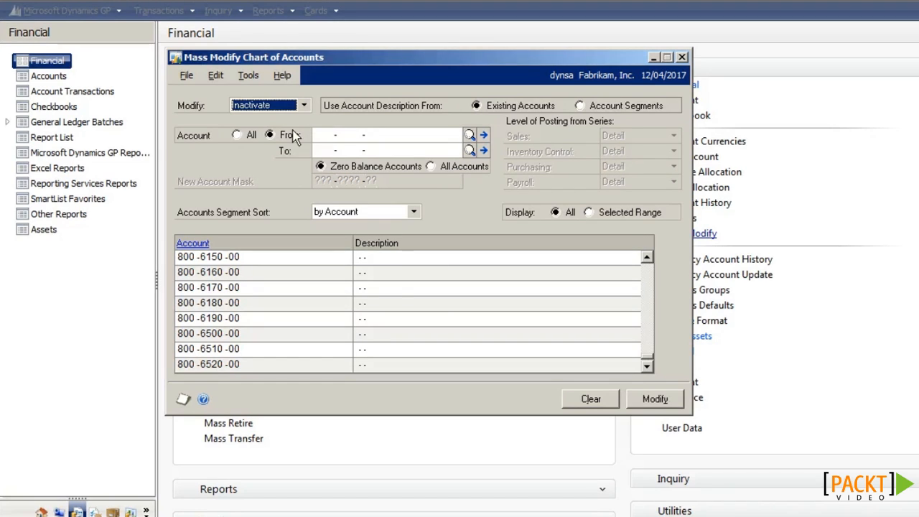
Apply Inactivate to all zero-balance accounts, run Modify, and confirm
{"action": "left_click", "coordinate": [237, 135]}
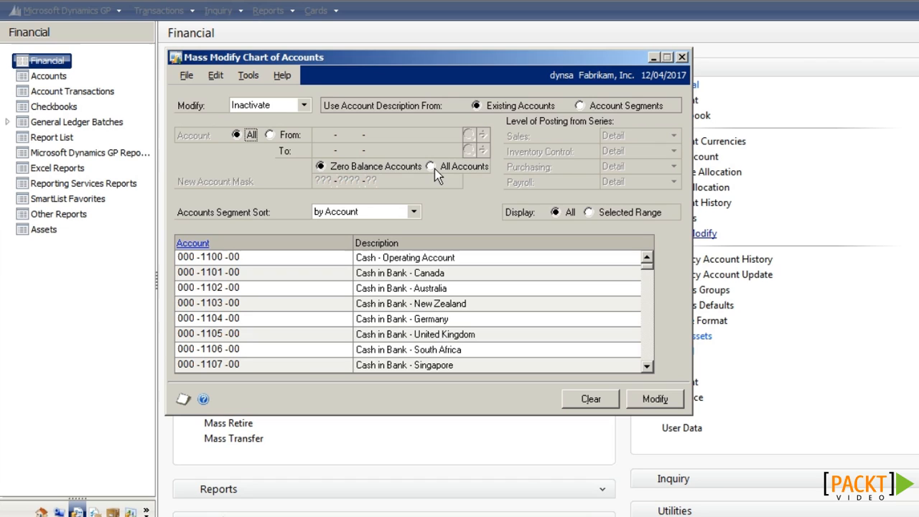
{"action": "mouse_move", "coordinate": [419, 178]}
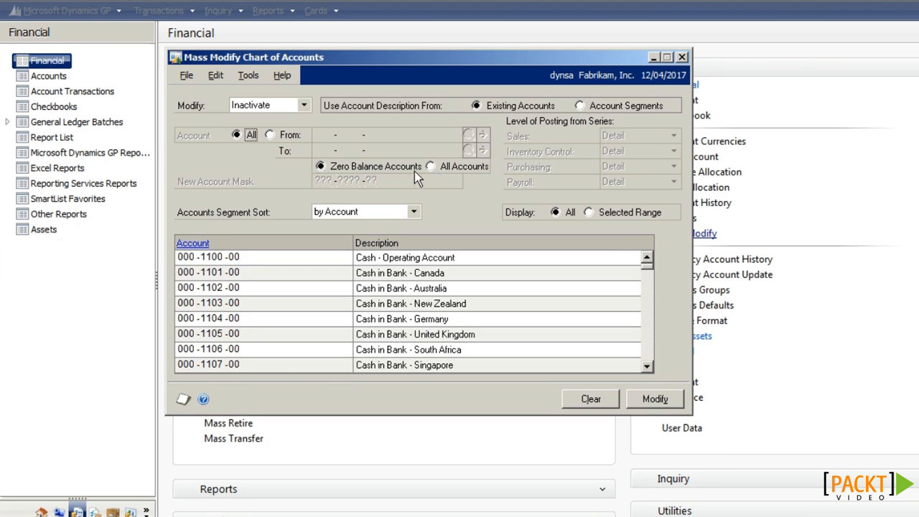
{"action": "left_click", "coordinate": [653, 398]}
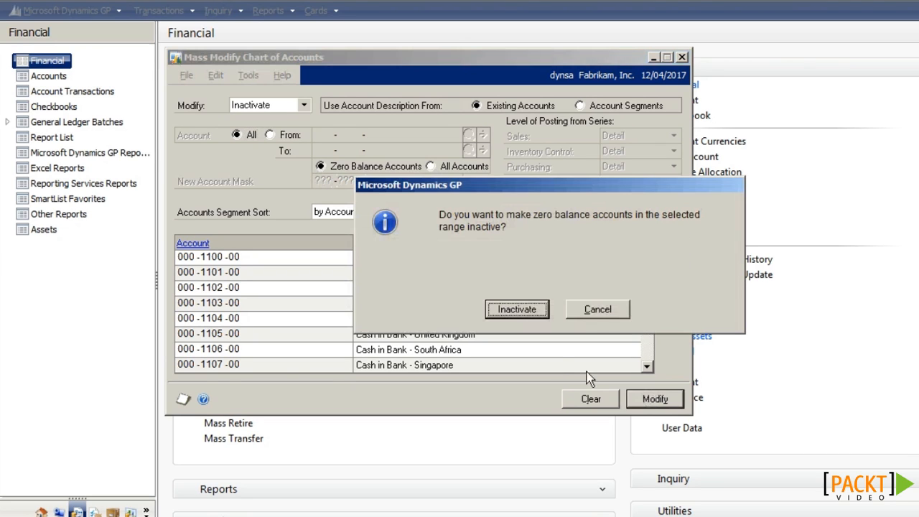
{"action": "left_click", "coordinate": [517, 309]}
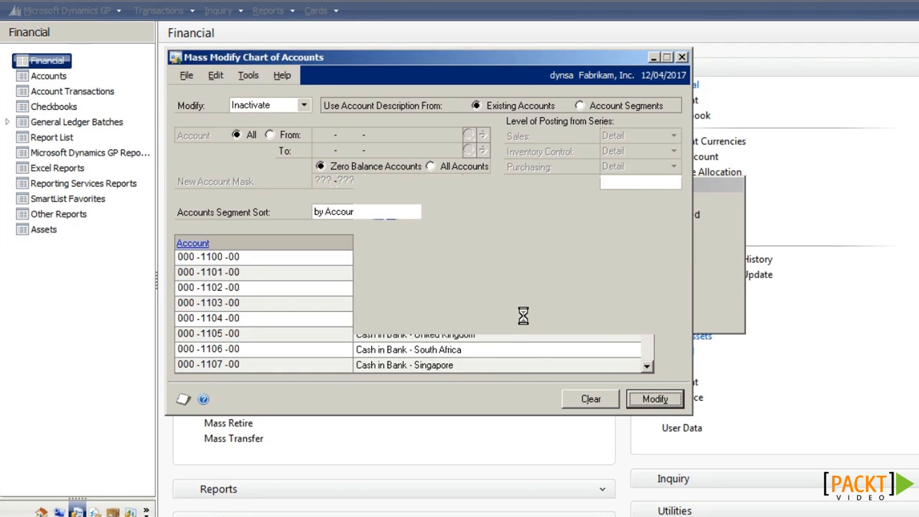